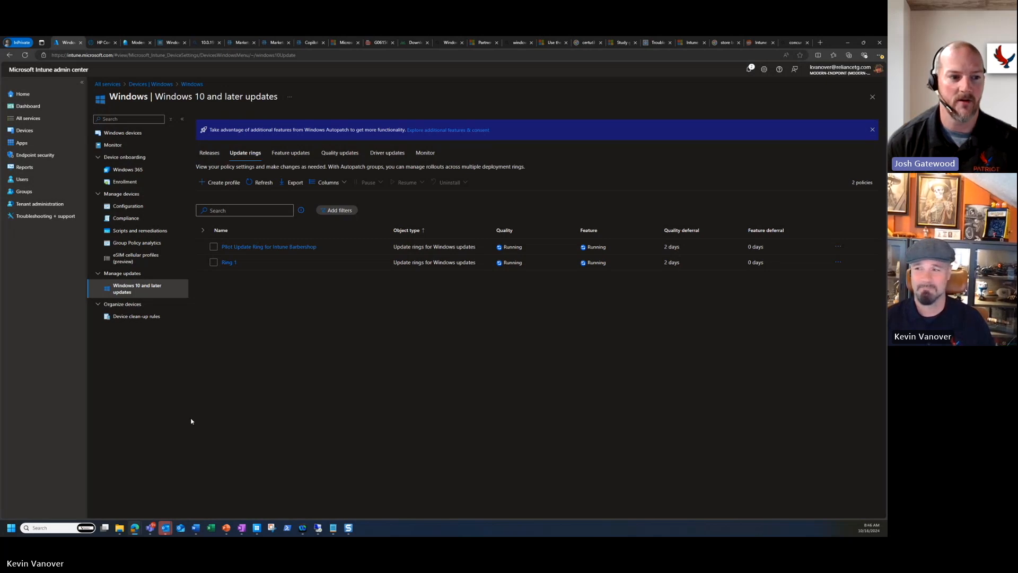
{"action": "mouse_move", "coordinate": [276, 392]}
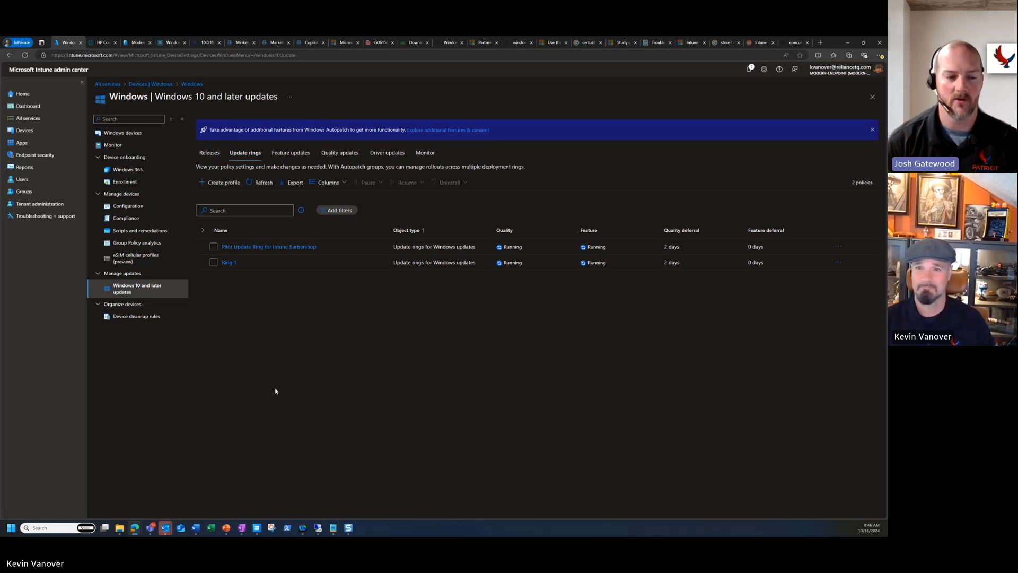
{"action": "mouse_move", "coordinate": [491, 67]}
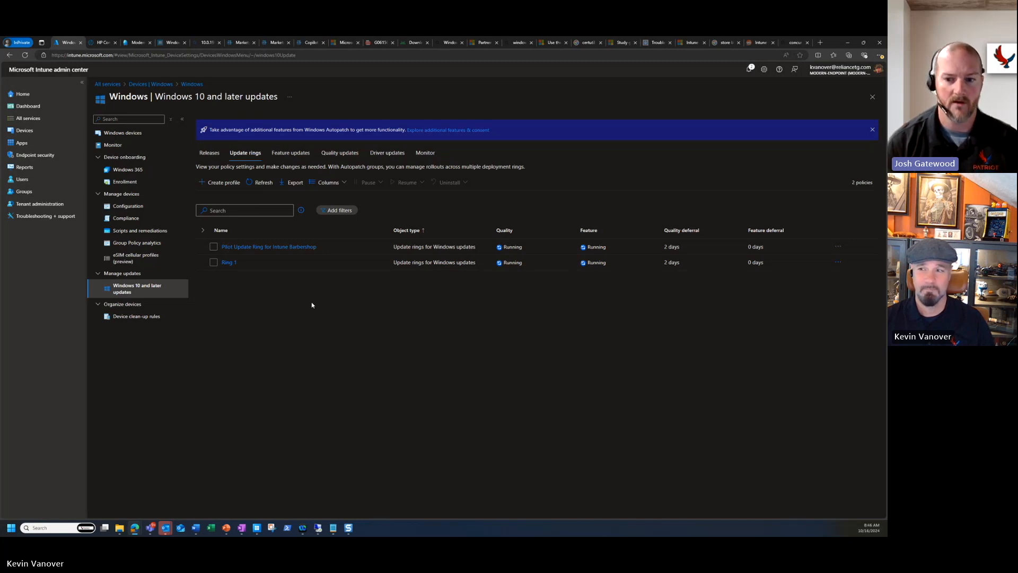
{"action": "mouse_move", "coordinate": [308, 306]}
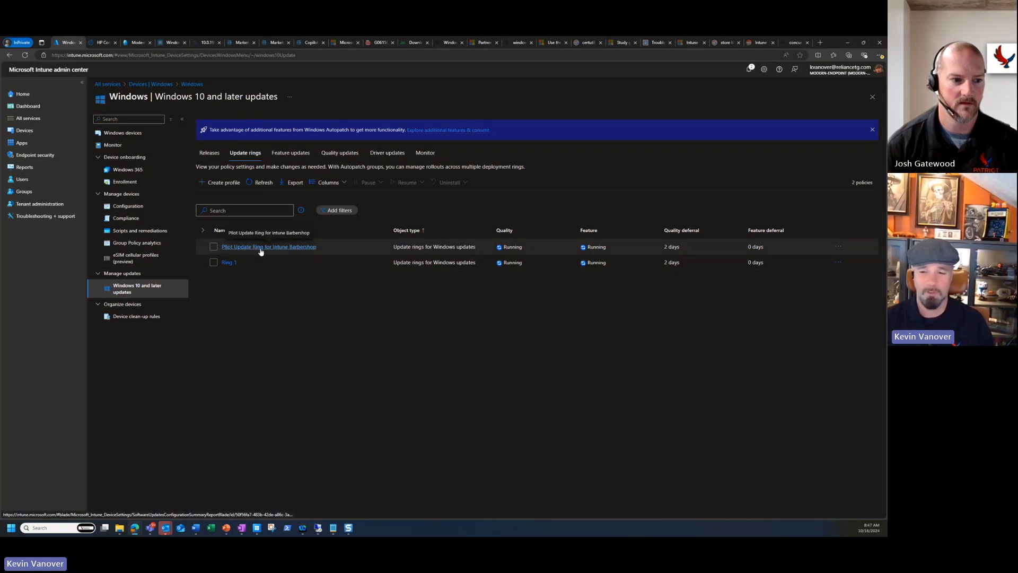
Edit the Pilot Update Ring's settings, trying feature deferral values 36, 365 and 0.
{"action": "left_click", "coordinate": [269, 247]}
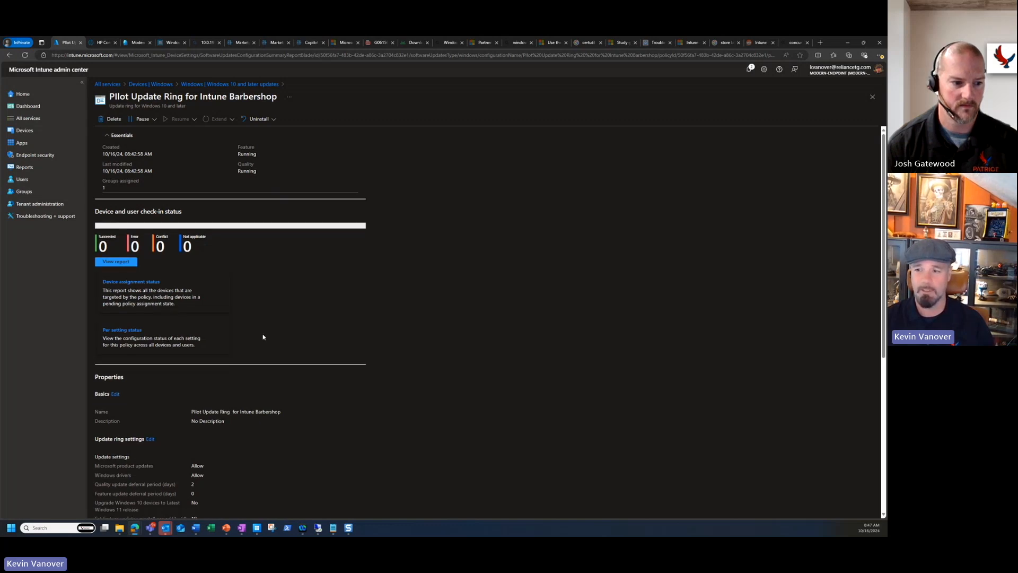
{"action": "left_click", "coordinate": [148, 438]}
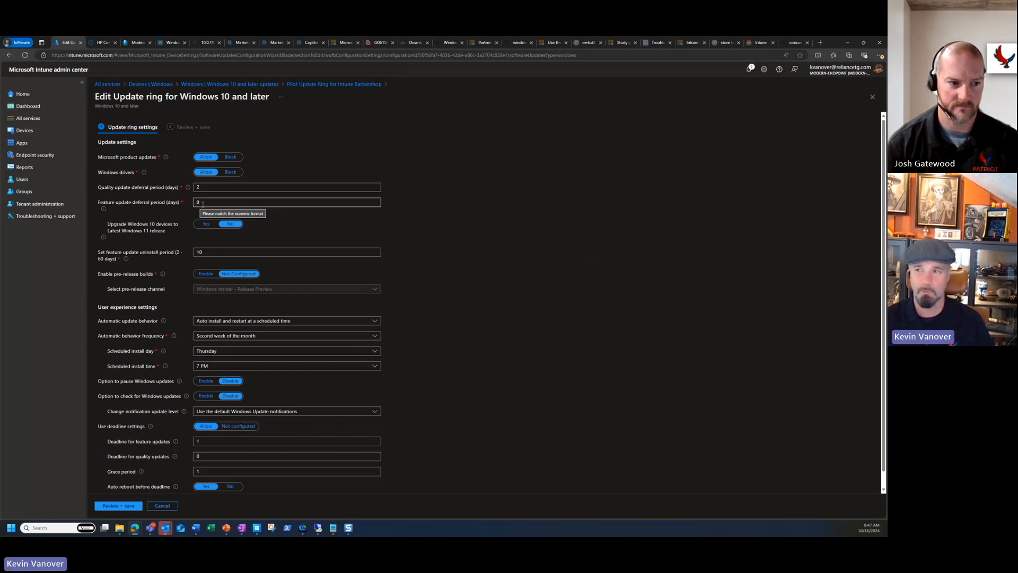
{"action": "left_click", "coordinate": [285, 202]}
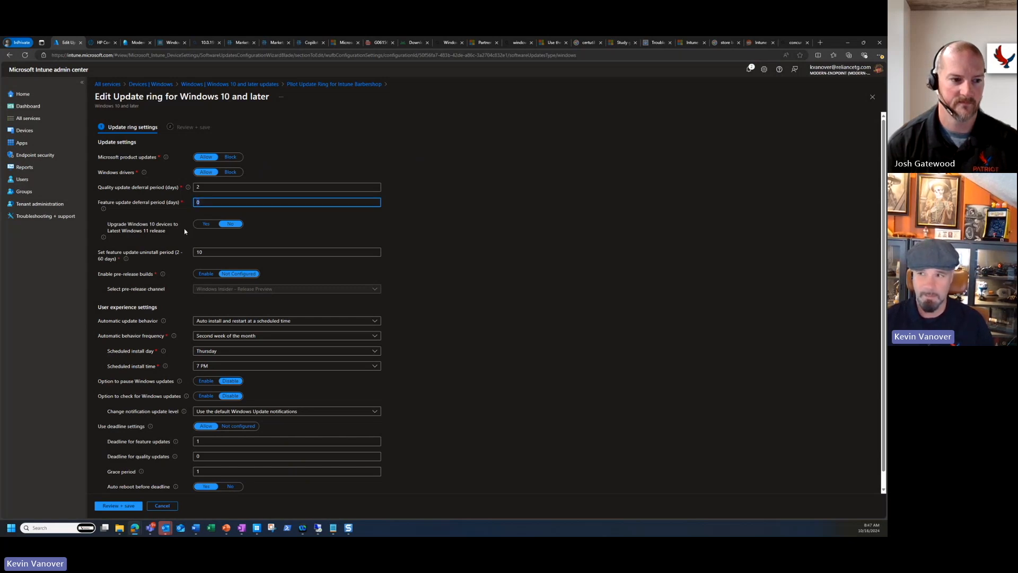
{"action": "type", "text": "36"}
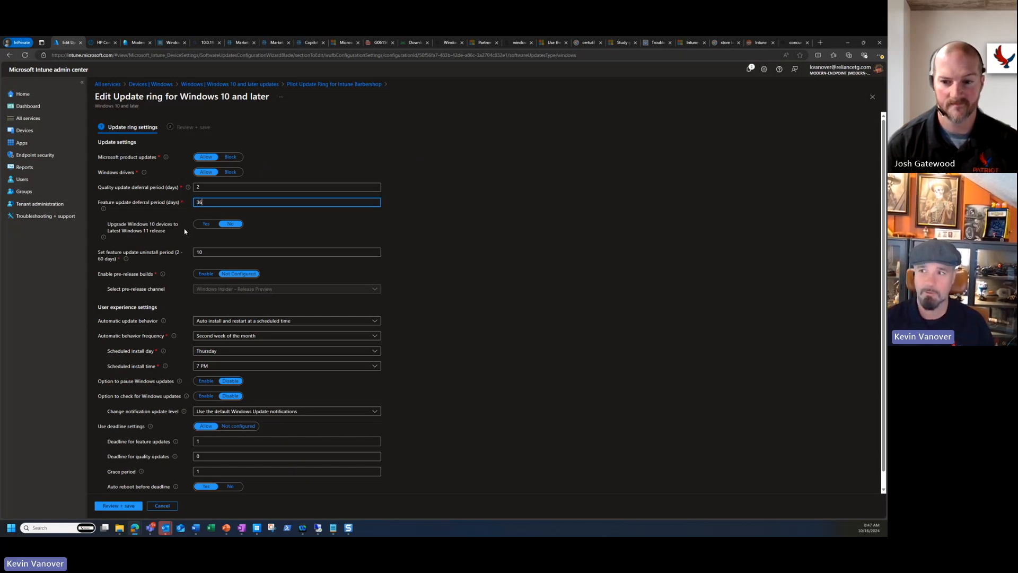
{"action": "type", "text": "365"}
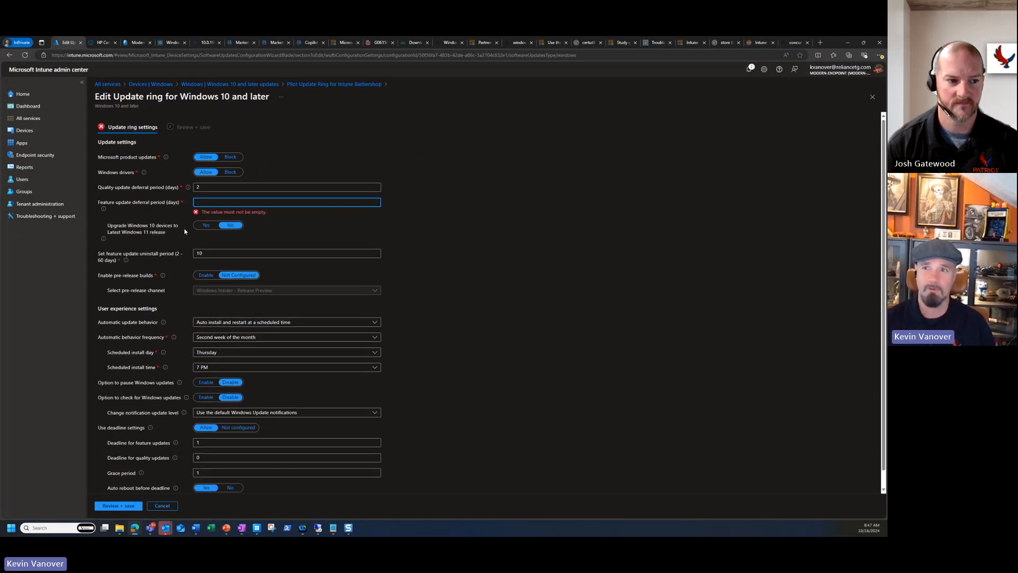
{"action": "type", "text": "0"}
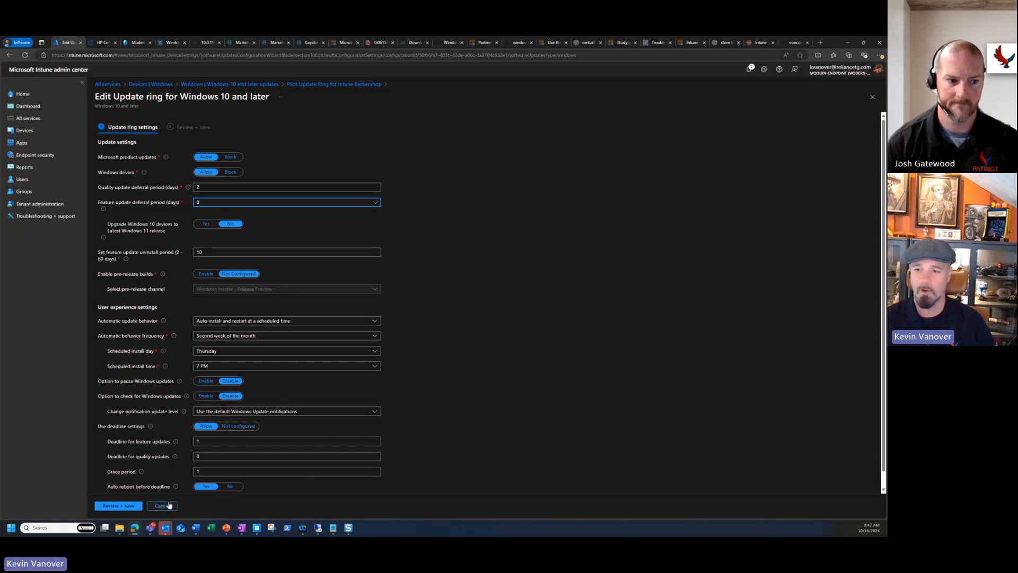
Discard the trial edits so the update ring's settings stay unchanged.
{"action": "left_click", "coordinate": [161, 505]}
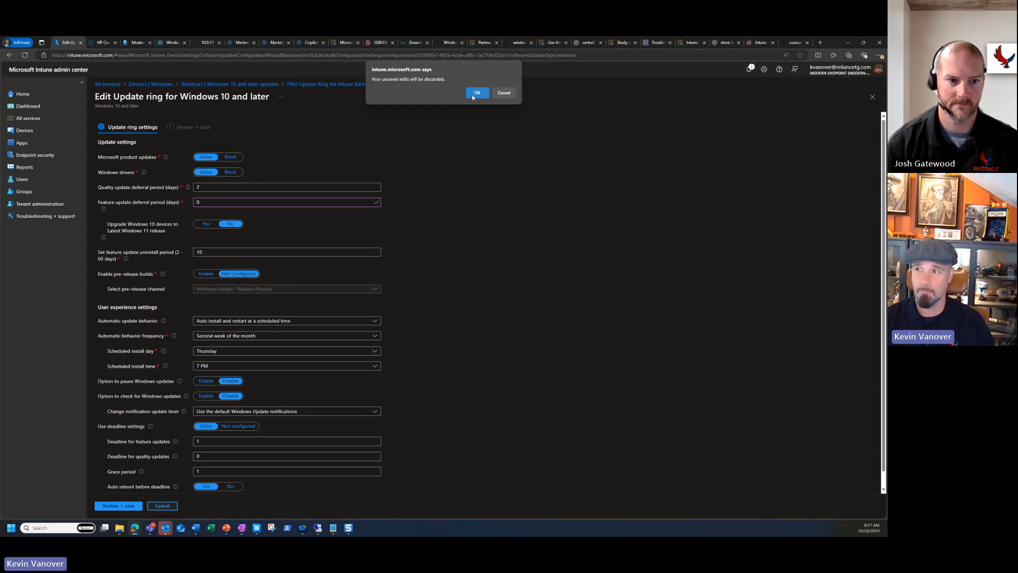
{"action": "left_click", "coordinate": [476, 92]}
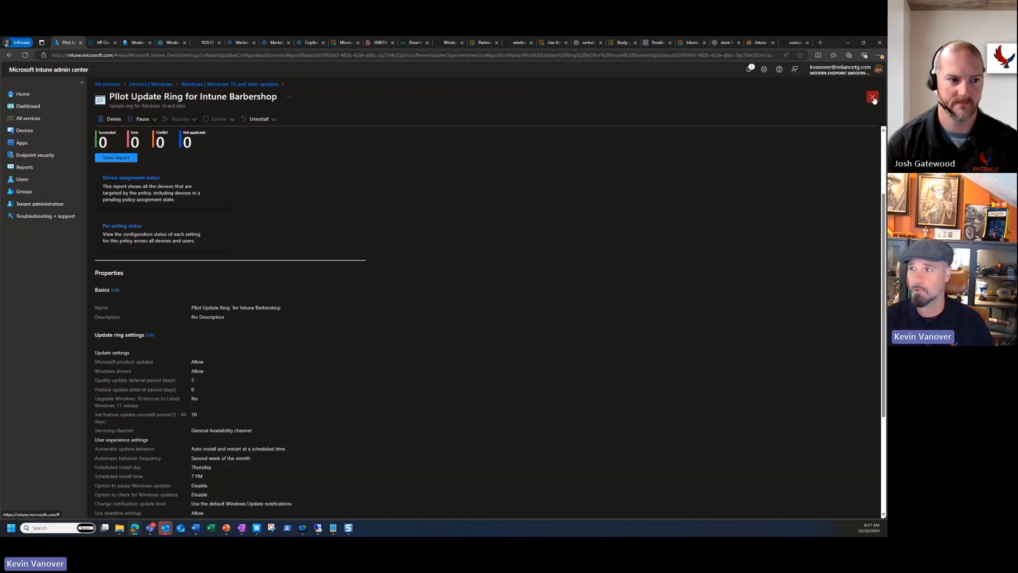
Leave the pilot ring details and show the Feature updates policy list.
{"action": "left_click", "coordinate": [873, 96]}
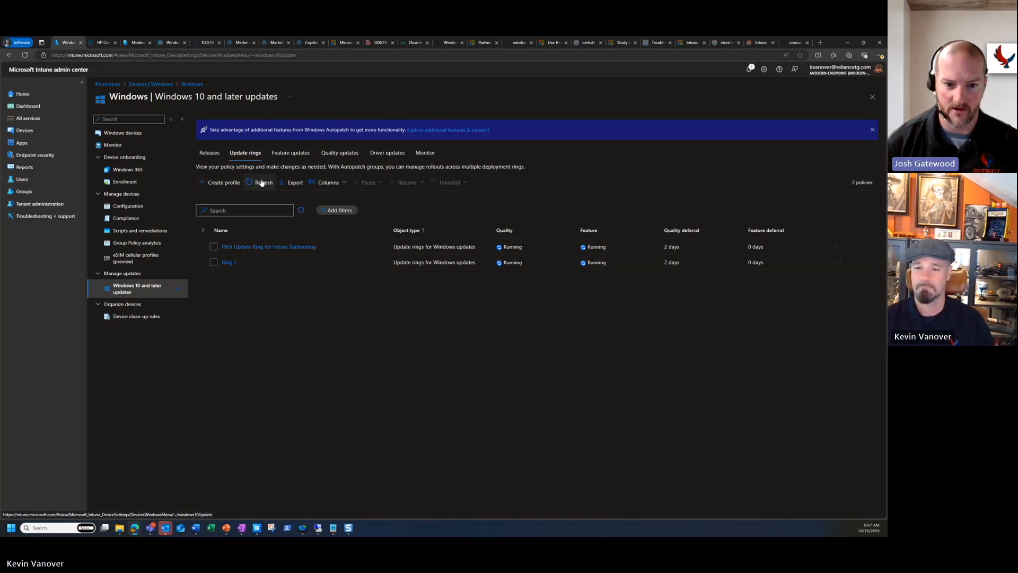
{"action": "mouse_move", "coordinate": [263, 185]}
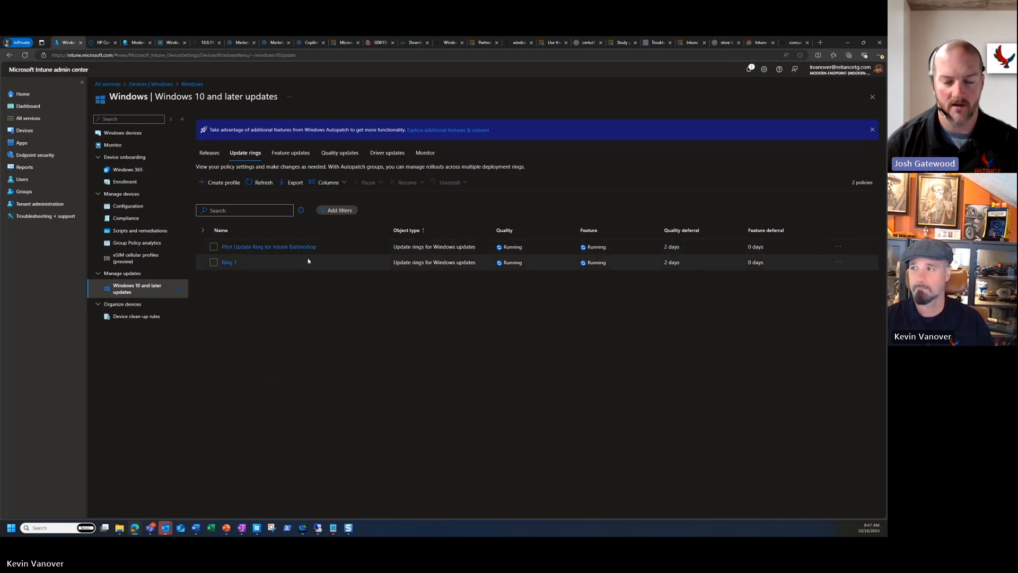
{"action": "mouse_move", "coordinate": [769, 269]}
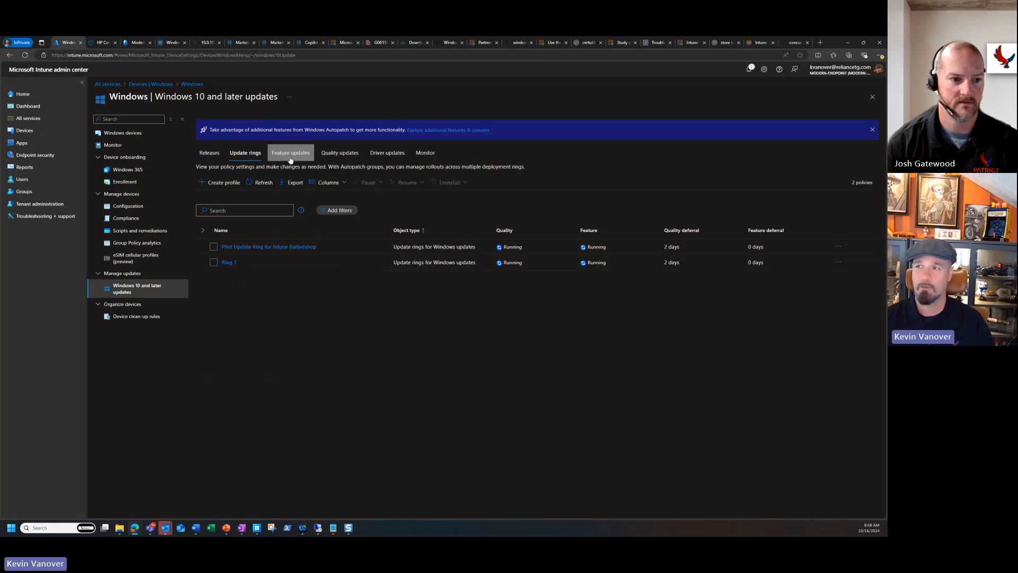
{"action": "left_click", "coordinate": [291, 153]}
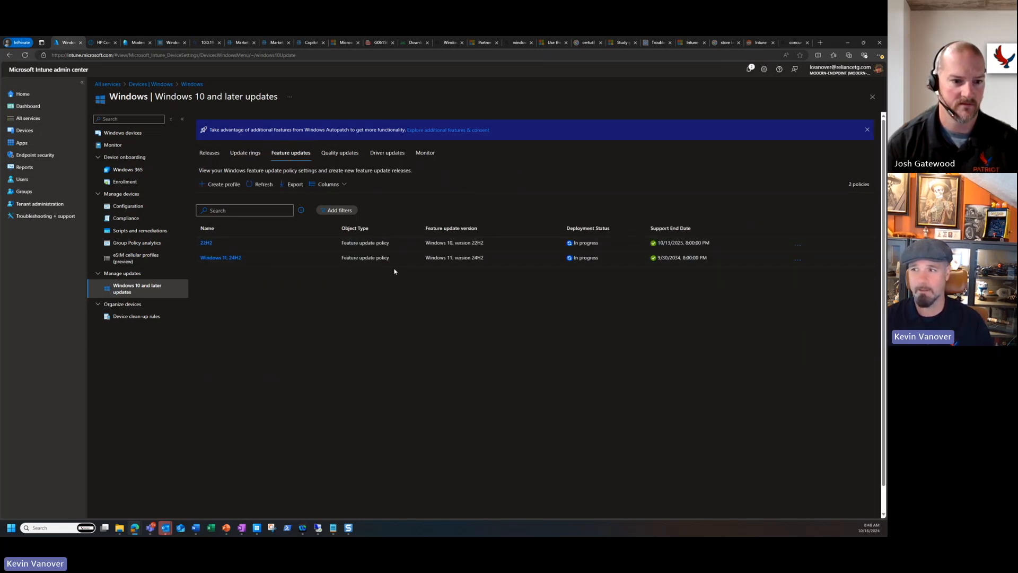
Create a feature update profile named Feature Update 24H2 For Intune Barbershop targeting Windows 11, version 24H2.
{"action": "left_click", "coordinate": [222, 184]}
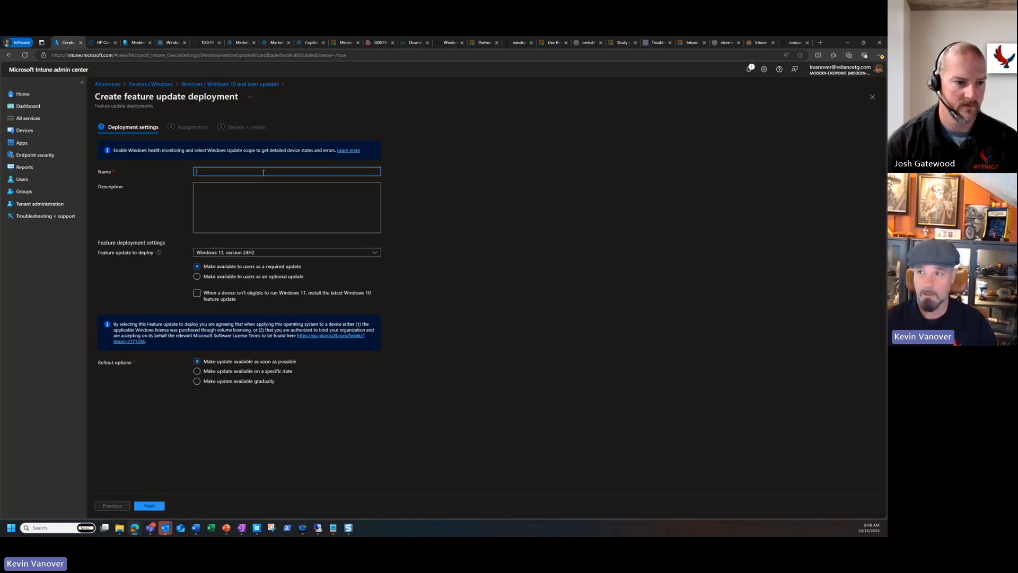
{"action": "type", "text": "Feature Update 24H2 For Intuen Barbershop"}
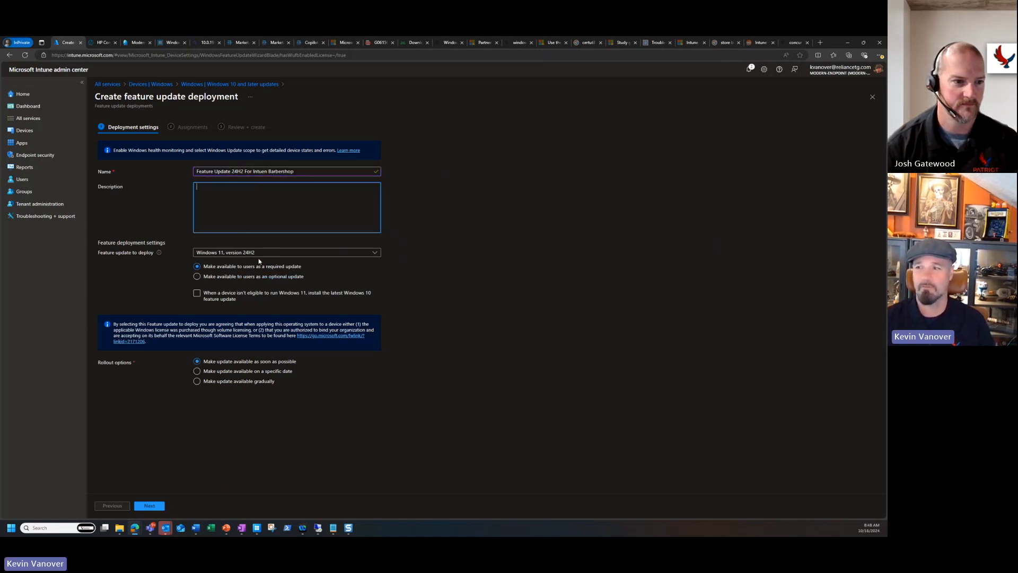
{"action": "left_click", "coordinate": [285, 253]}
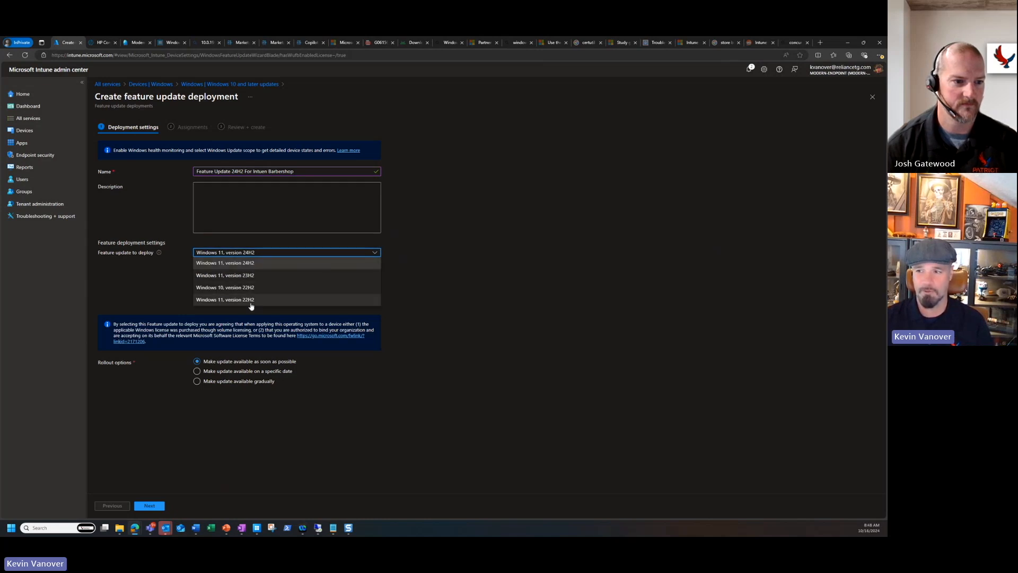
{"action": "mouse_move", "coordinate": [247, 262]}
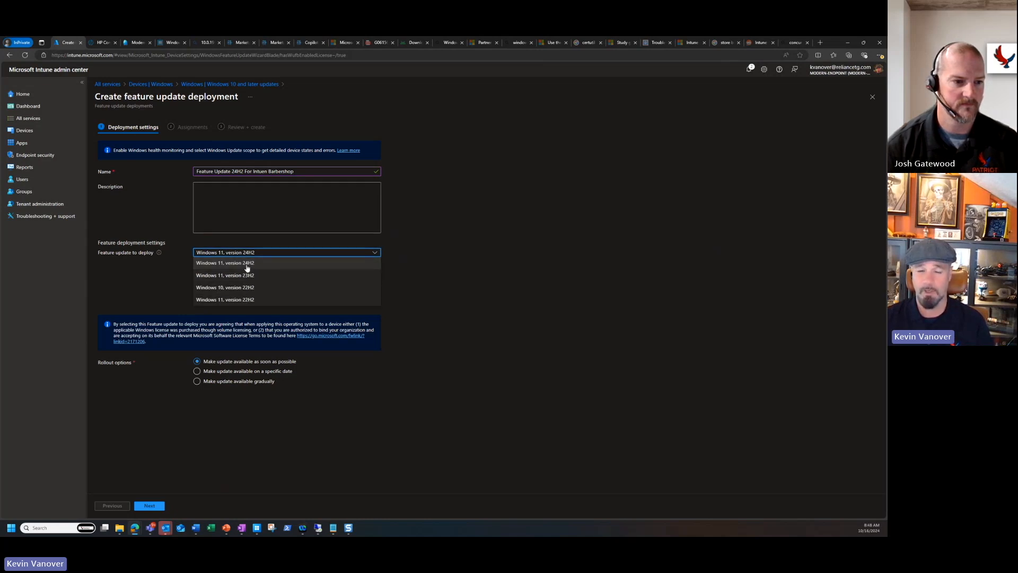
{"action": "left_click", "coordinate": [225, 262]}
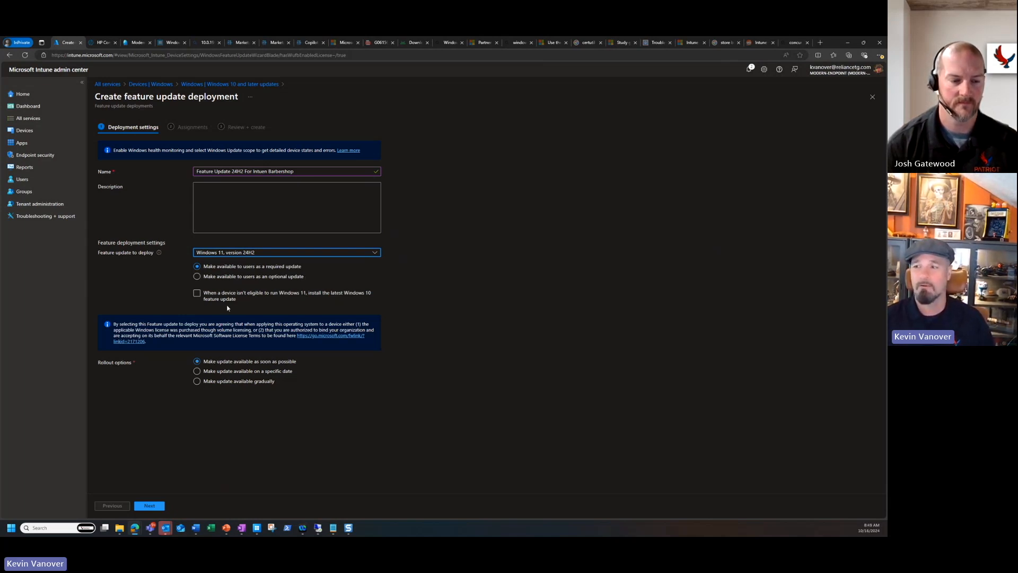
Make the update required and available on a specific date, 10/18/2024.
{"action": "left_click", "coordinate": [198, 292]}
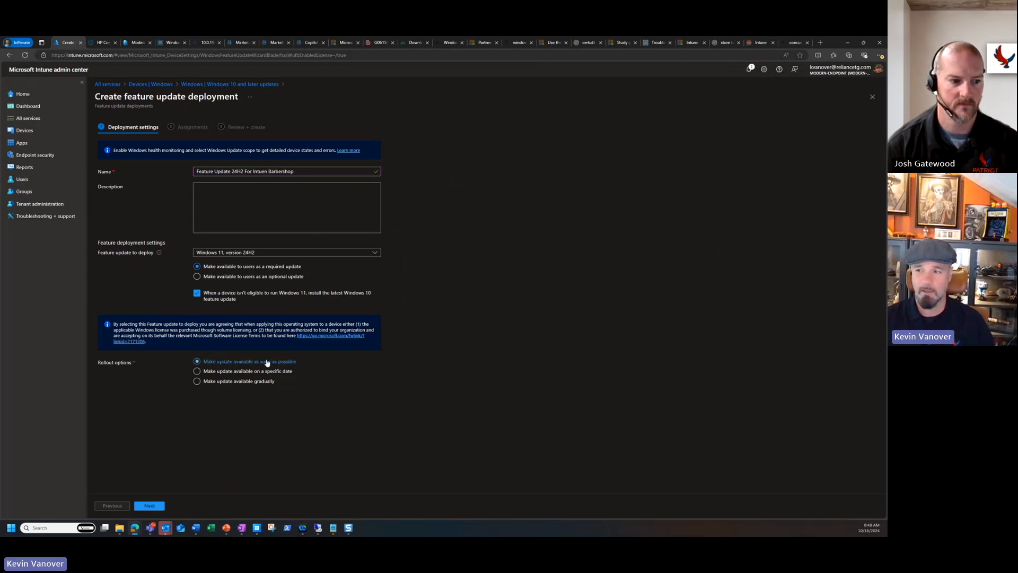
{"action": "mouse_move", "coordinate": [309, 363]}
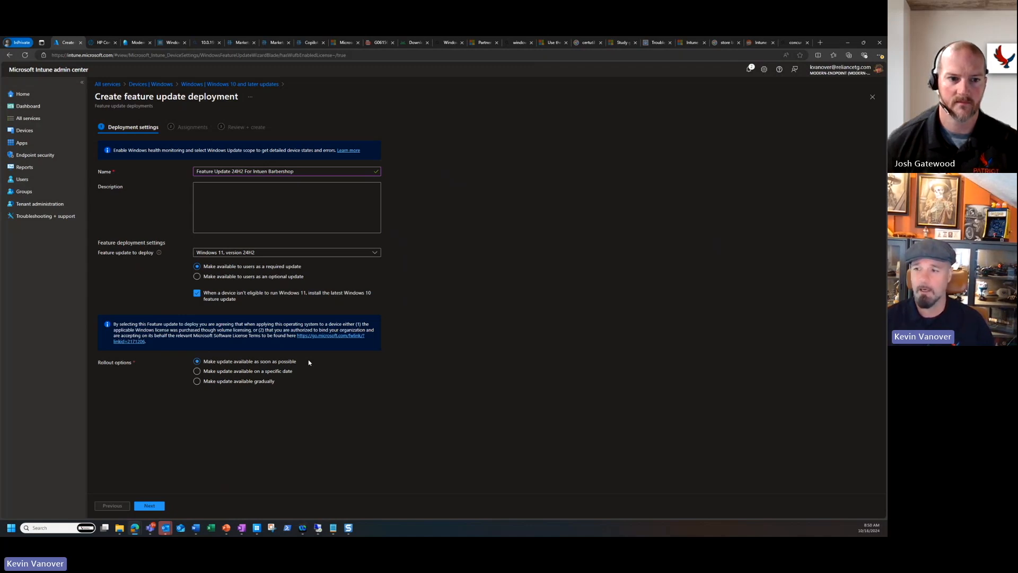
{"action": "left_click", "coordinate": [197, 371]}
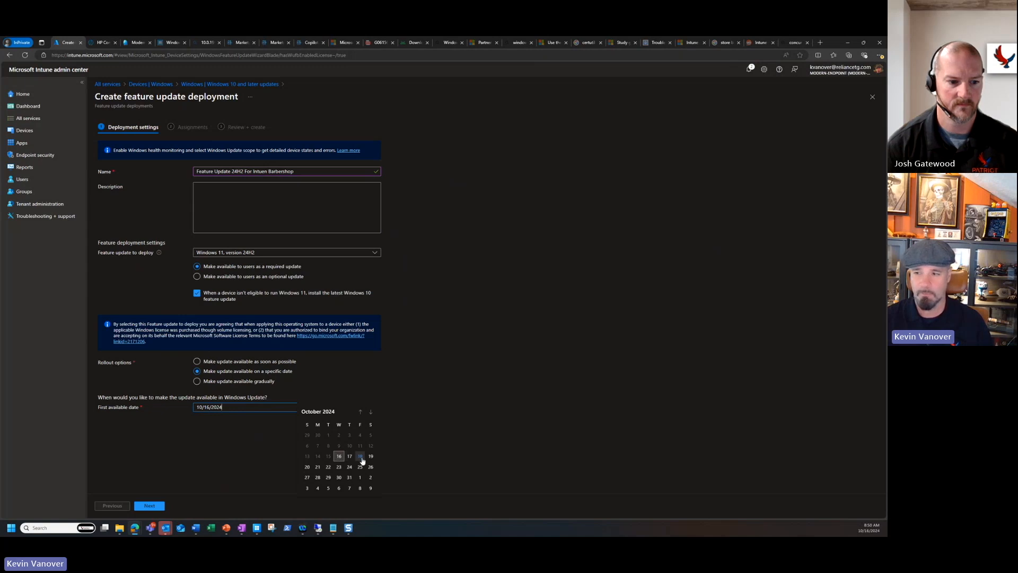
{"action": "left_click", "coordinate": [359, 455]}
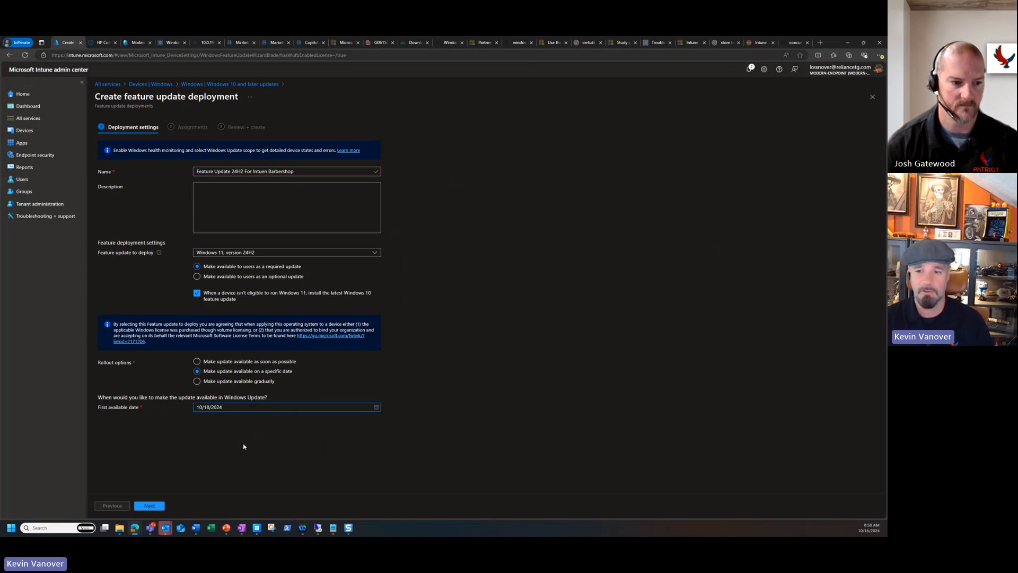
{"action": "mouse_move", "coordinate": [242, 448]}
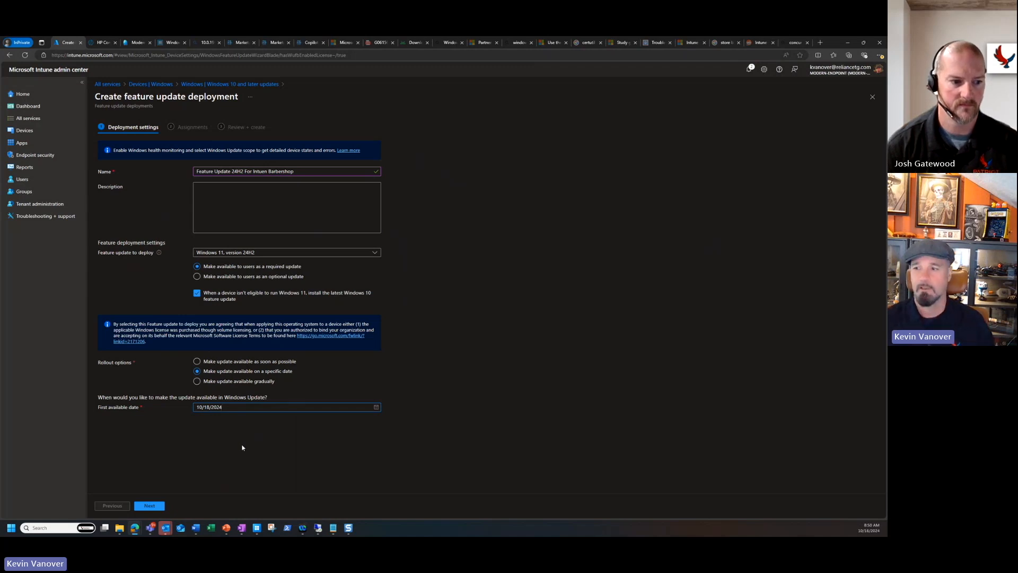
Try gradual rollout with a later final date and 1 day between groups, then revert to a specific date.
{"action": "left_click", "coordinate": [198, 381]}
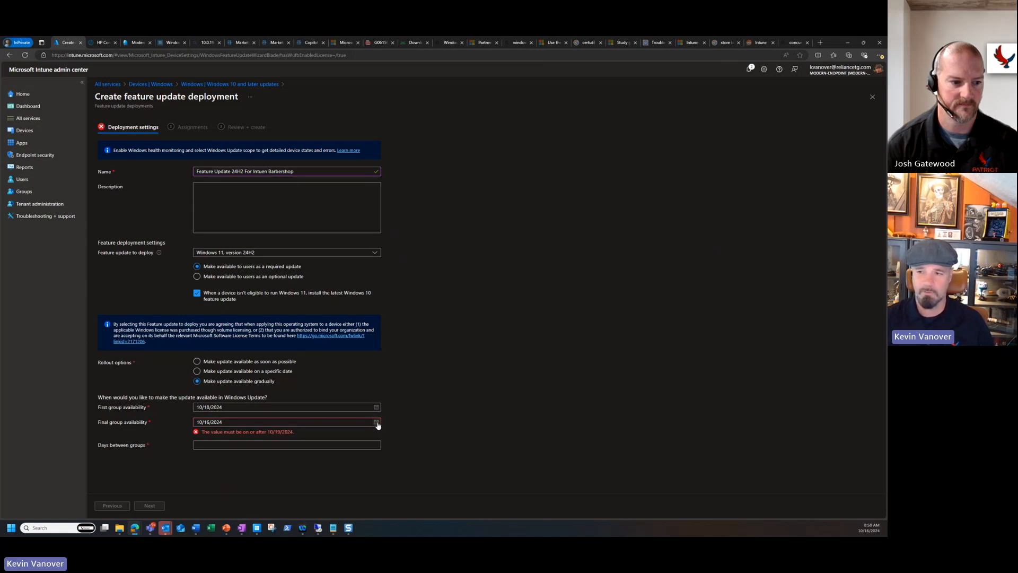
{"action": "left_click", "coordinate": [377, 421]}
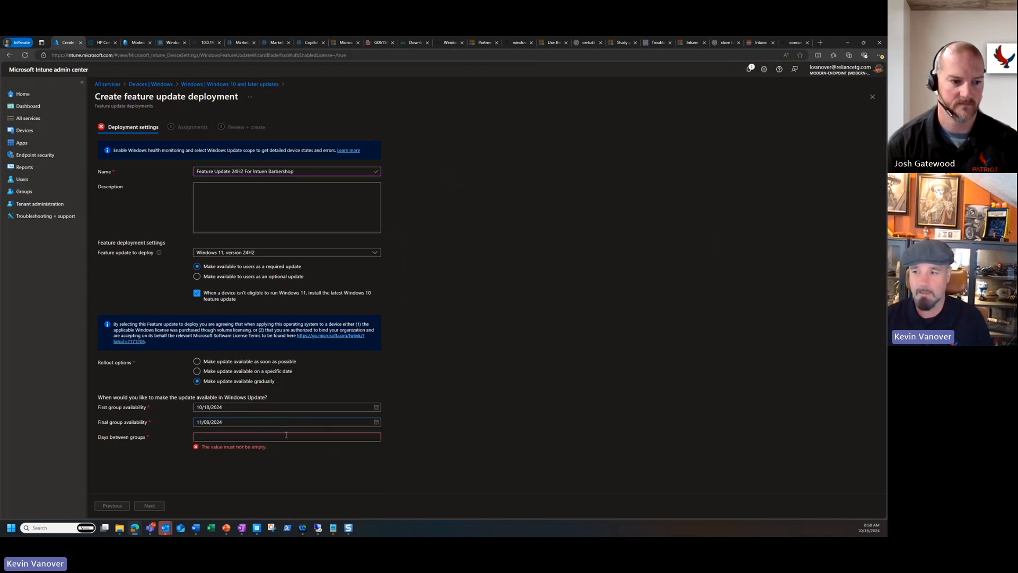
{"action": "left_click", "coordinate": [285, 436]}
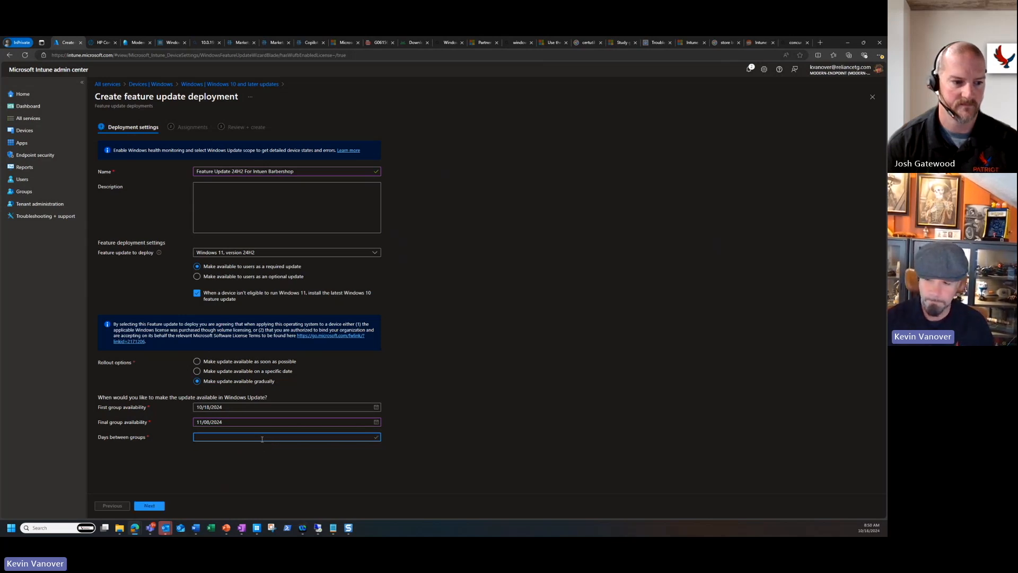
{"action": "type", "text": "1"}
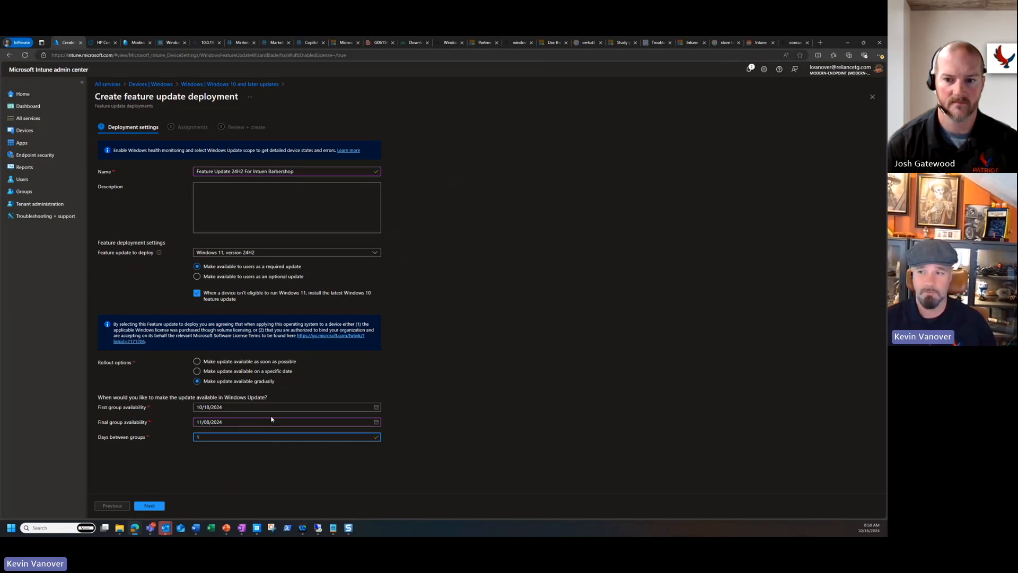
{"action": "left_click", "coordinate": [286, 436]}
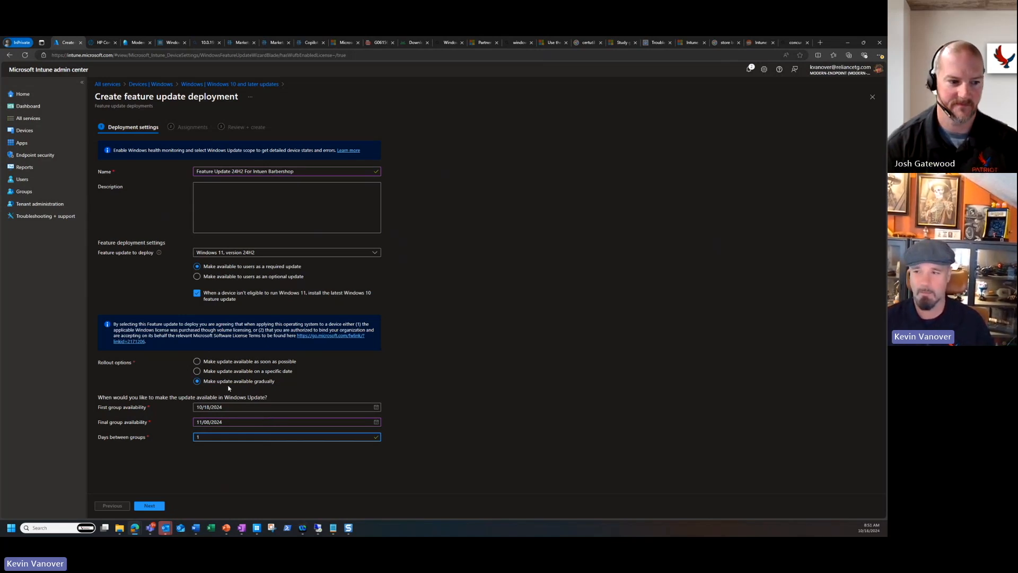
{"action": "left_click", "coordinate": [198, 372]}
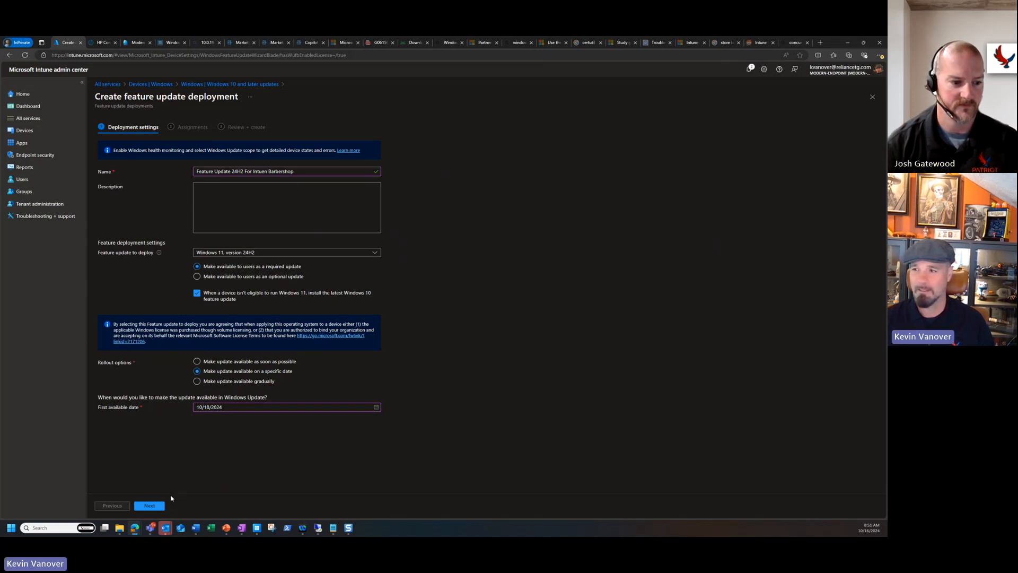
Assign the Avengers Win10 Devices group and proceed to the review summary.
{"action": "left_click", "coordinate": [149, 505]}
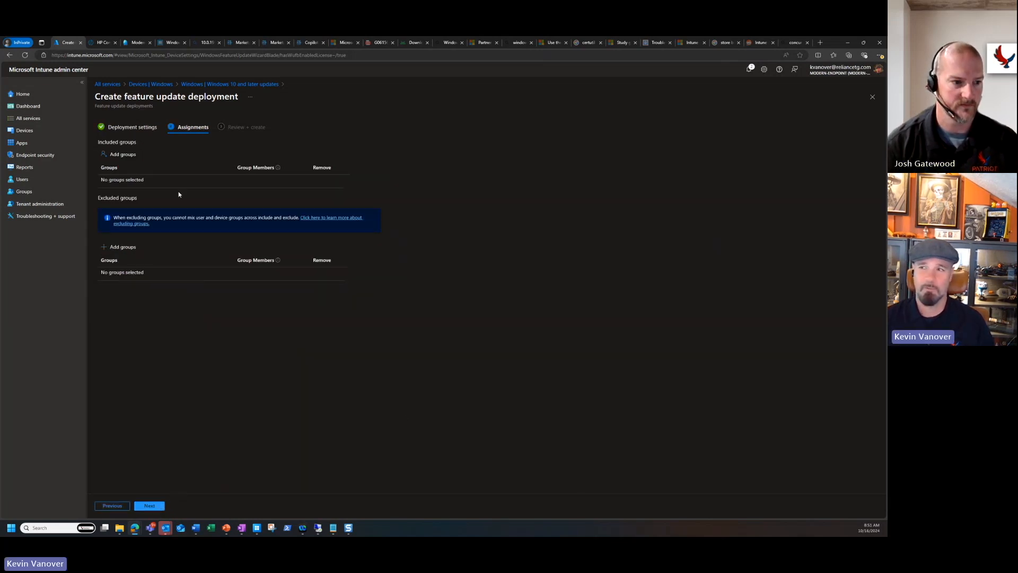
{"action": "left_click", "coordinate": [124, 154]}
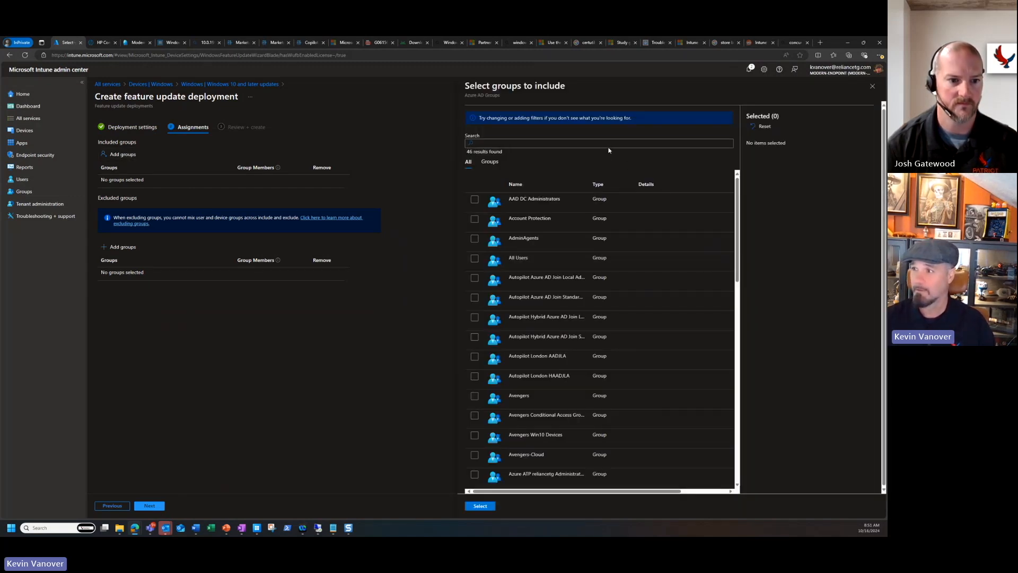
{"action": "type", "text": "Ave"}
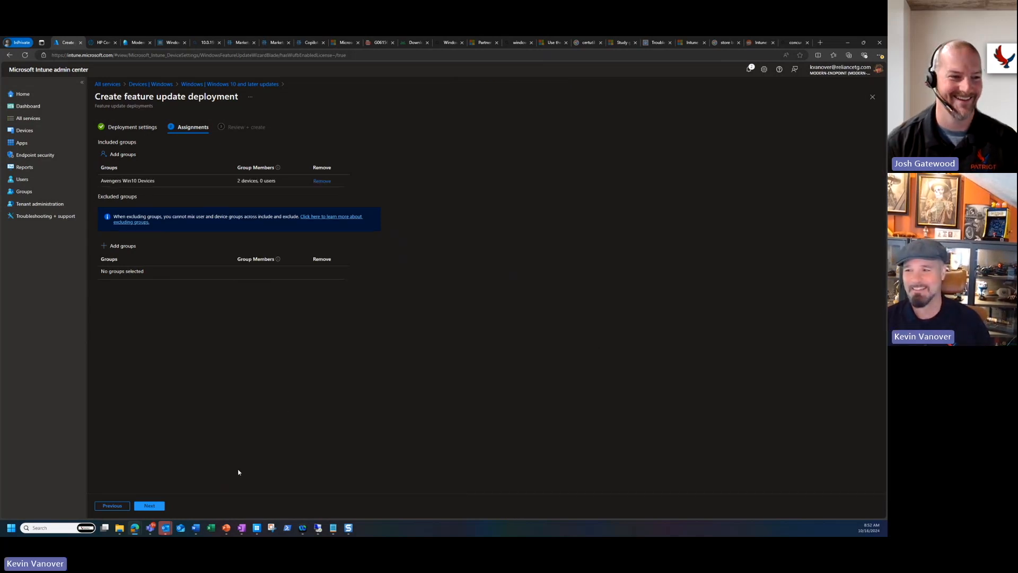
{"action": "left_click", "coordinate": [149, 504]}
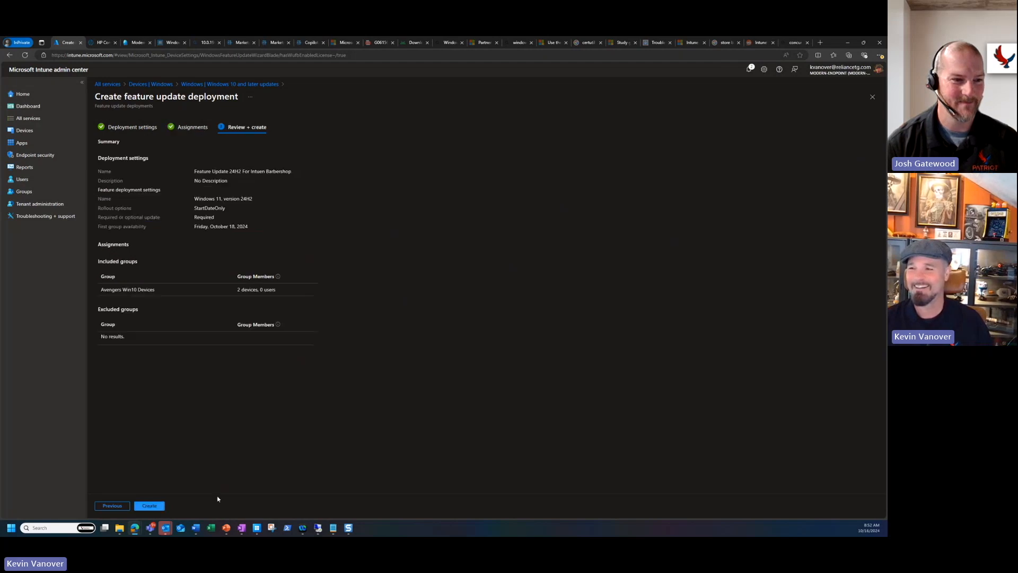
Create the deployment, glance at the pilot update ring, and return to the feature update policies list showing it Scheduled.
{"action": "left_click", "coordinate": [149, 505]}
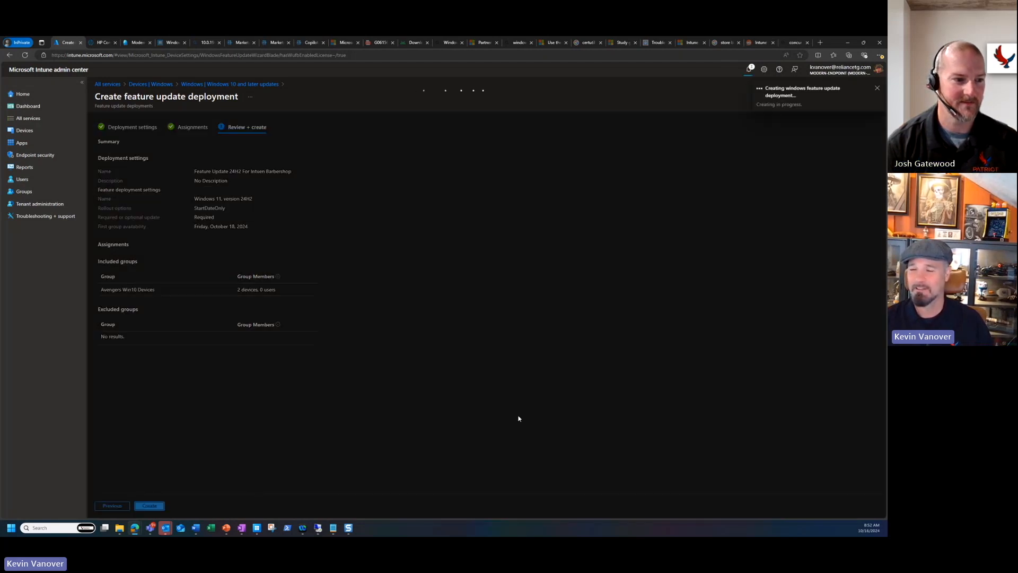
{"action": "left_click", "coordinate": [149, 505]}
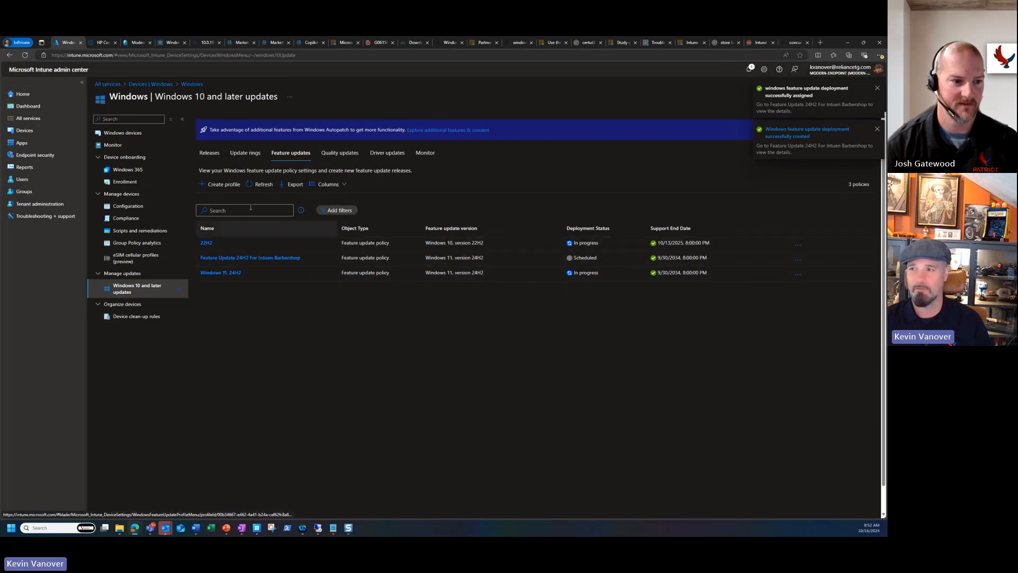
{"action": "left_click", "coordinate": [245, 152]}
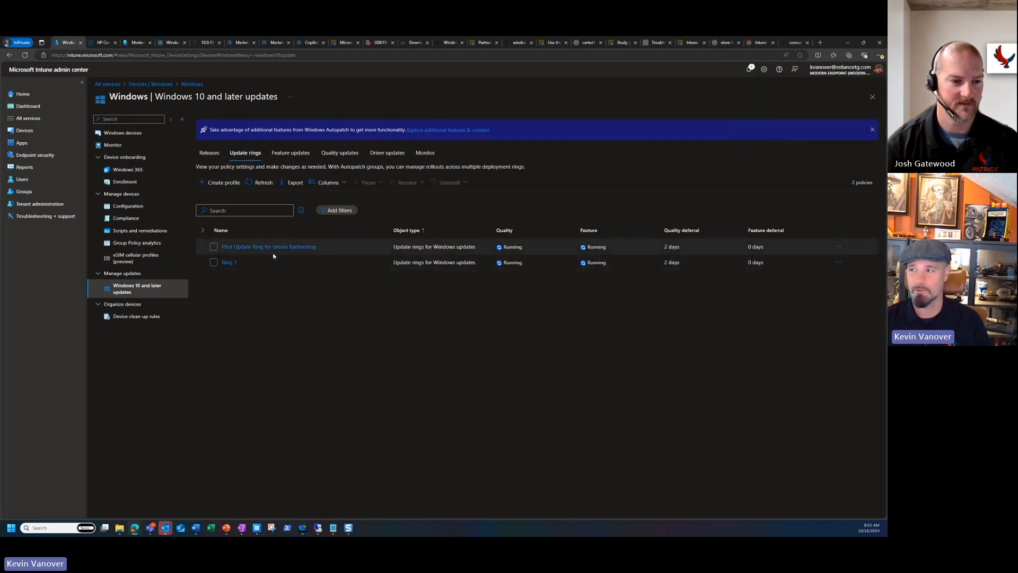
{"action": "left_click", "coordinate": [269, 246]}
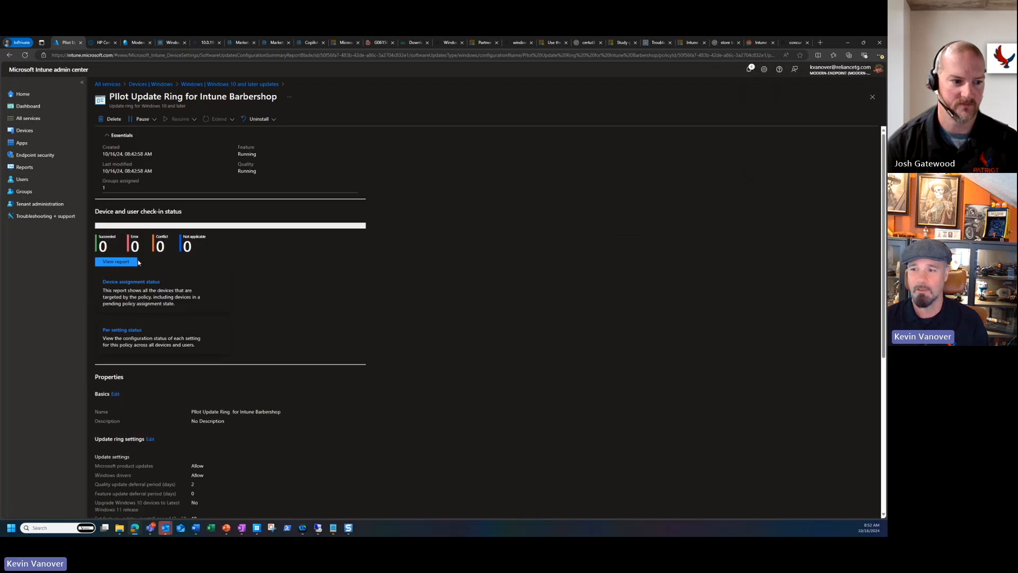
{"action": "scroll", "scroll_direction": "down", "scroll_amount": 3}
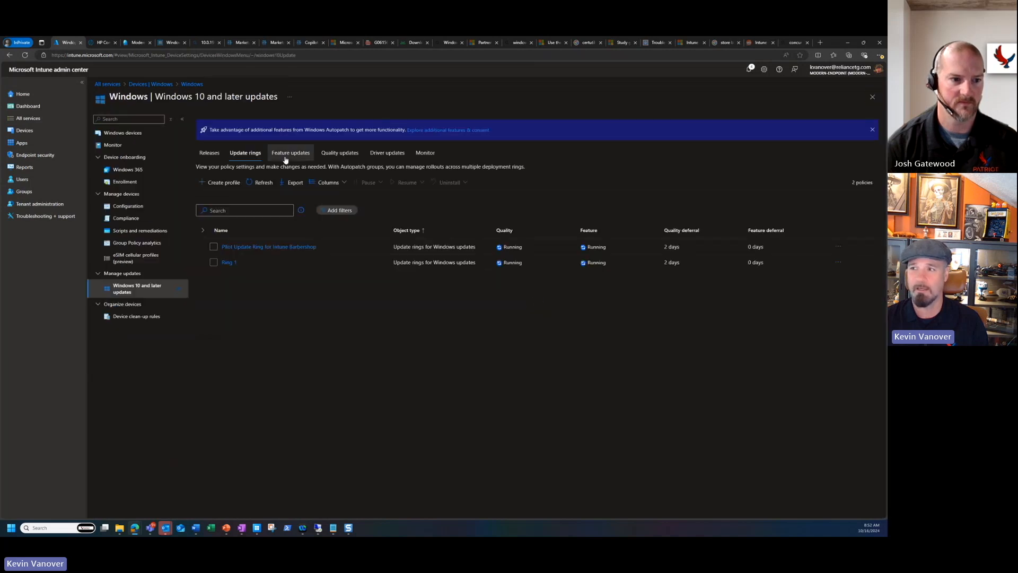
{"action": "left_click", "coordinate": [290, 152]}
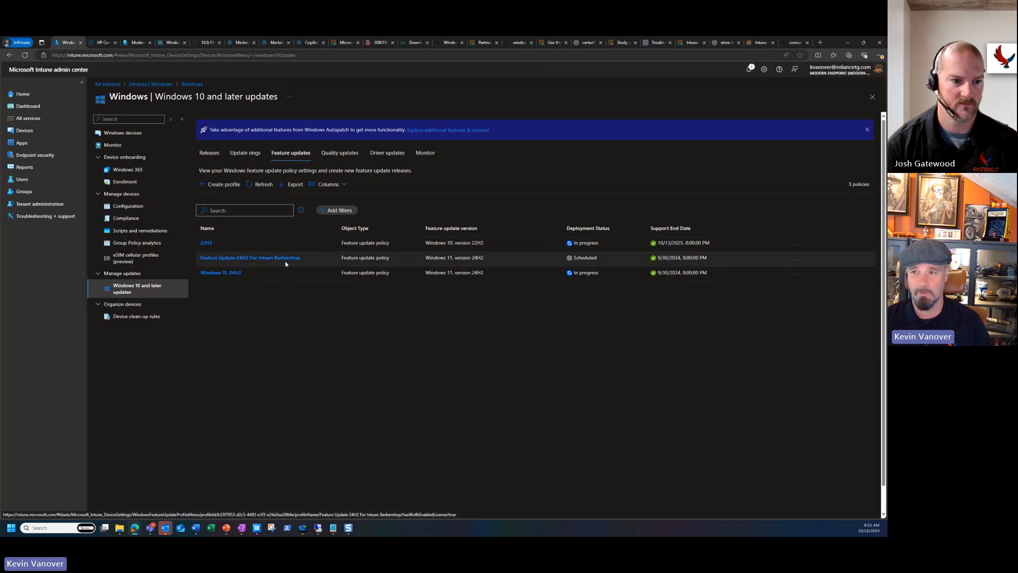
{"action": "mouse_move", "coordinate": [348, 351]}
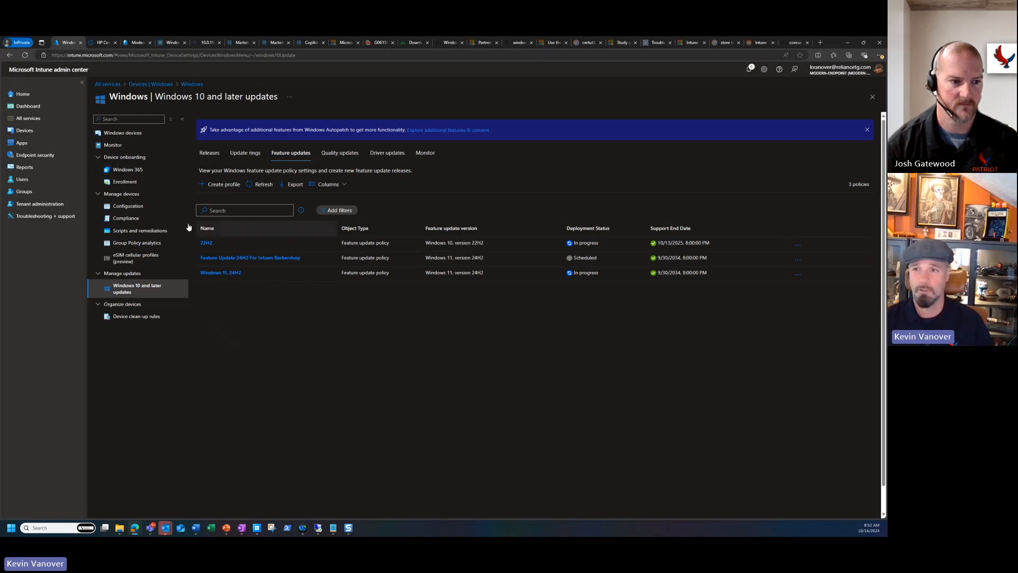
Show the Endpoint analytics Work from anywhere Windows report with devices' Windows 11 readiness.
{"action": "left_click", "coordinate": [24, 166]}
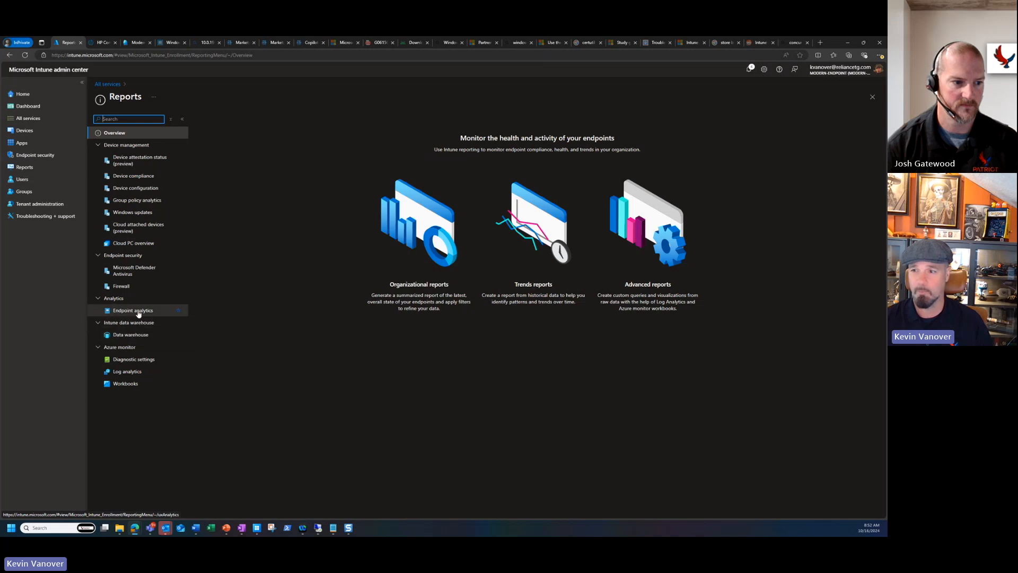
{"action": "left_click", "coordinate": [133, 310]}
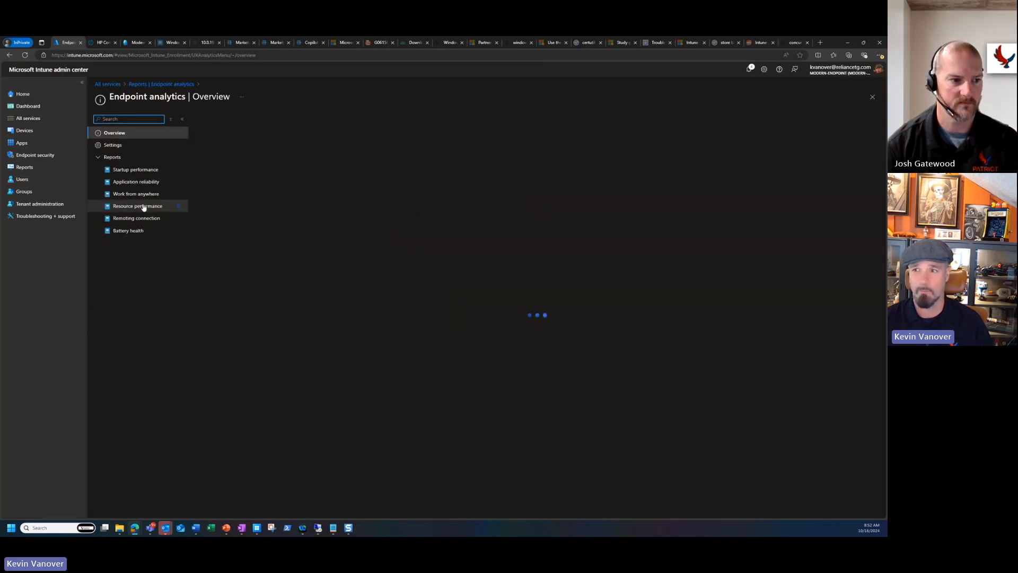
{"action": "left_click", "coordinate": [136, 193]}
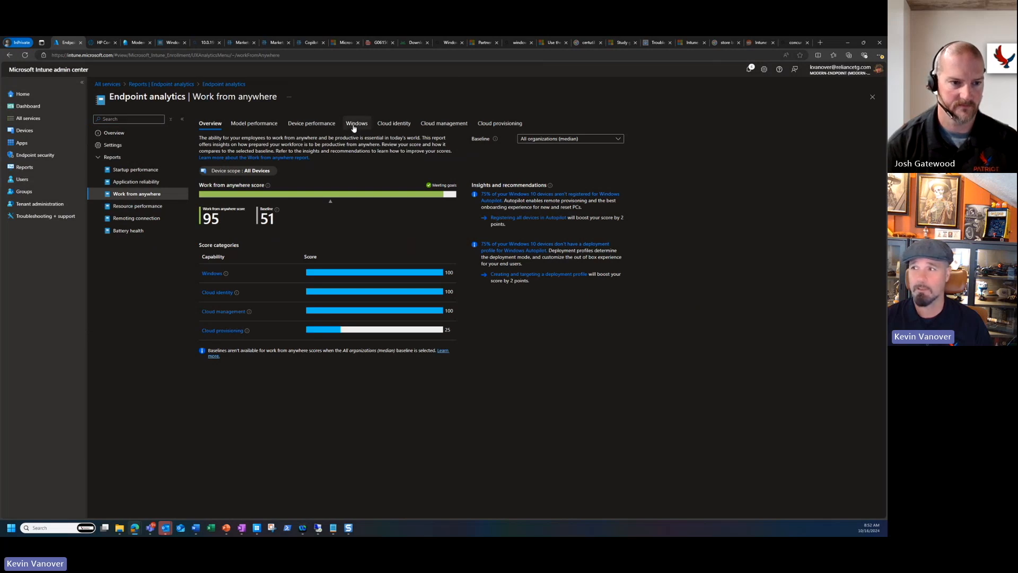
{"action": "left_click", "coordinate": [356, 123]}
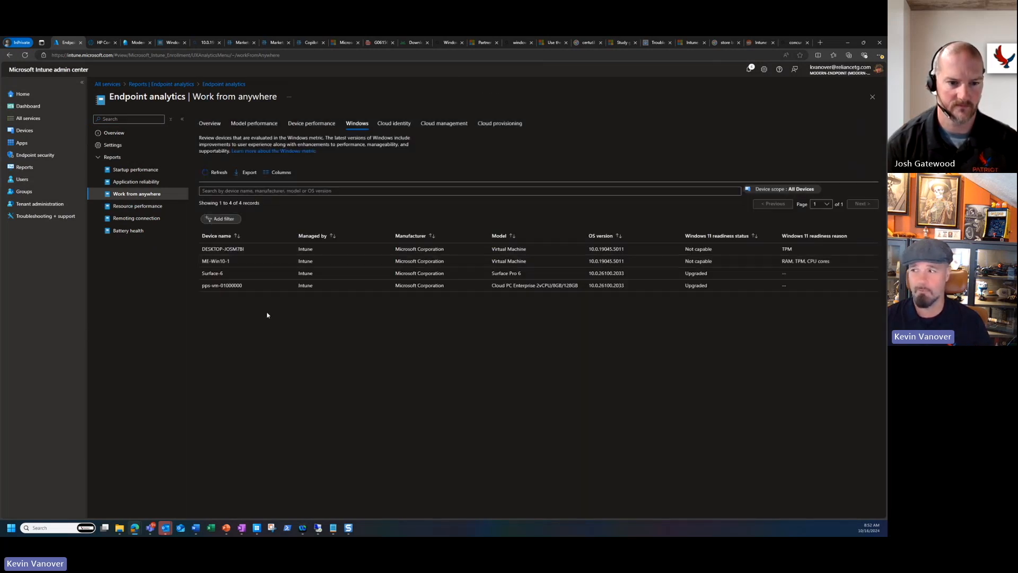